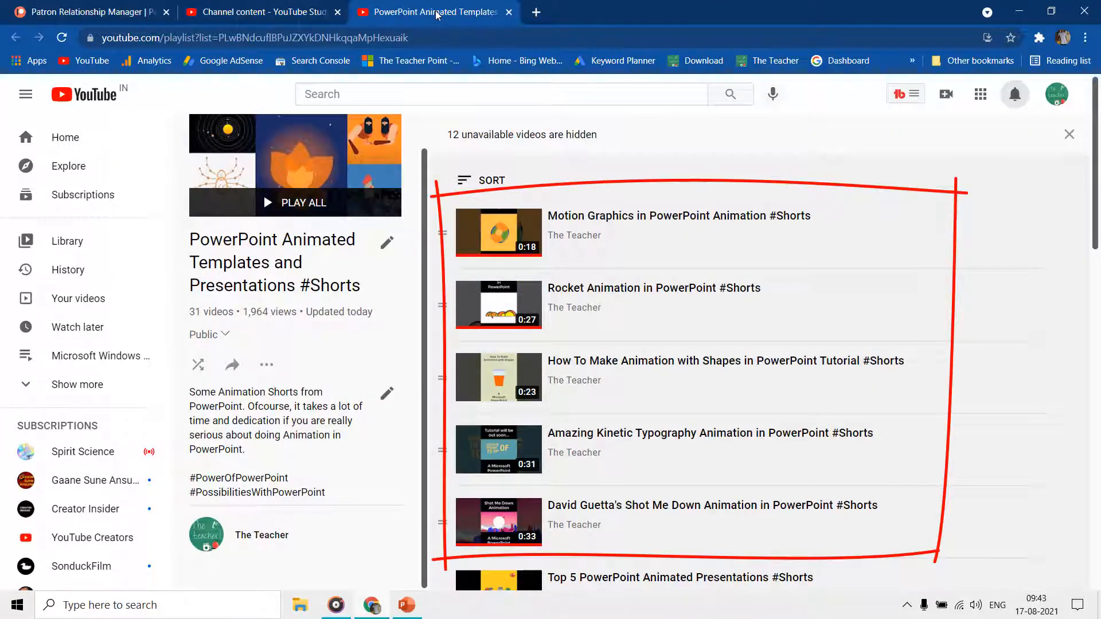
mouse_move(615, 305)
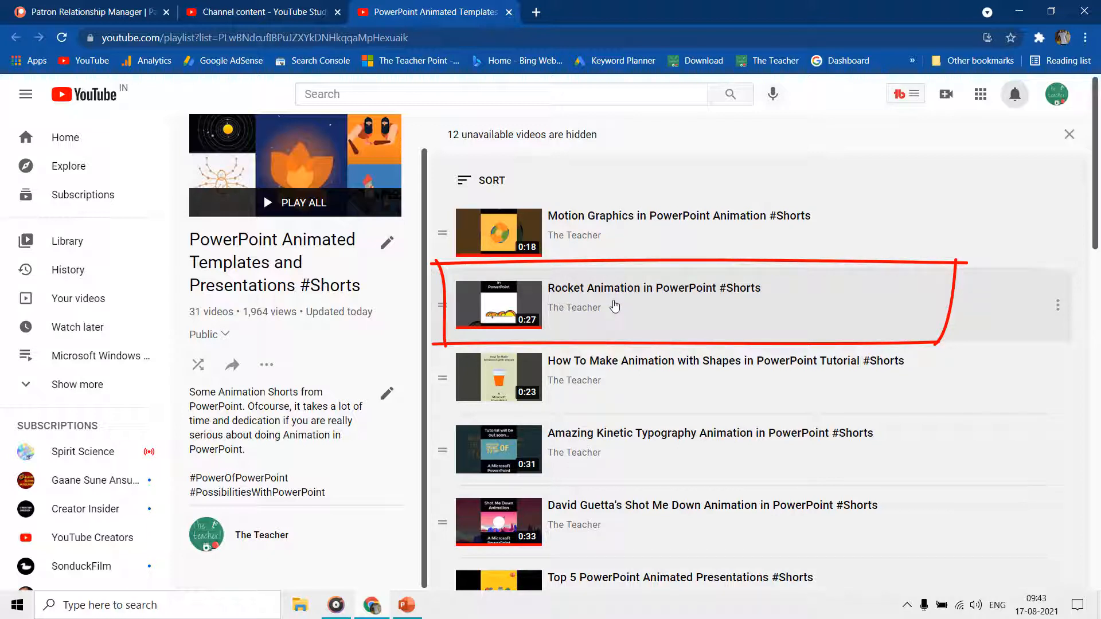
Set the first slide to advance automatically After 00:05.20 in the Transitions settings
left_click(406, 604)
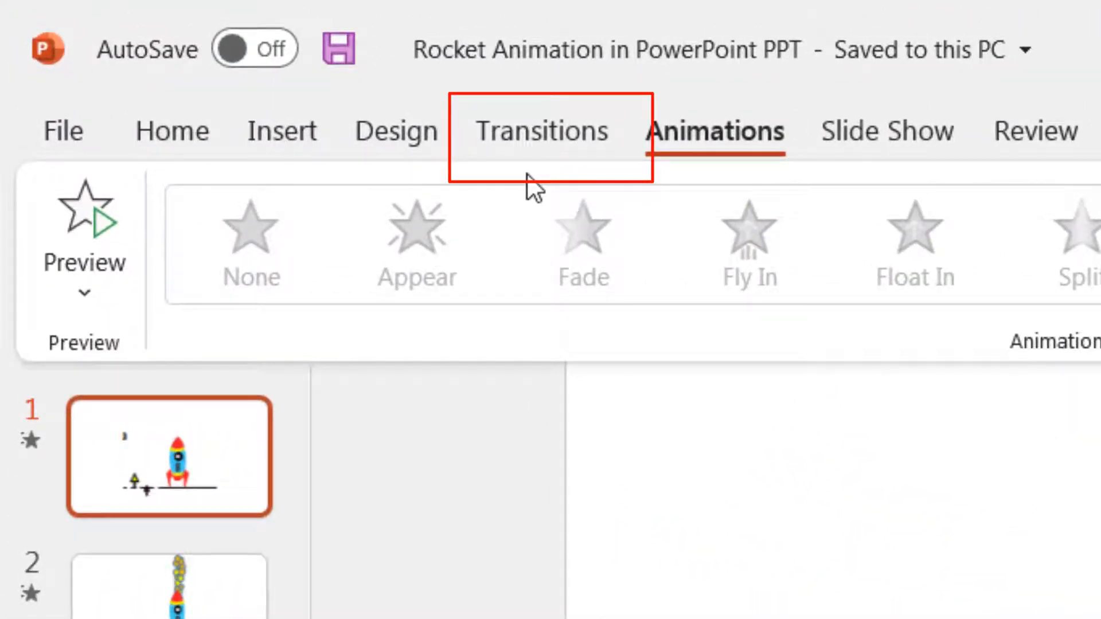
left_click(541, 131)
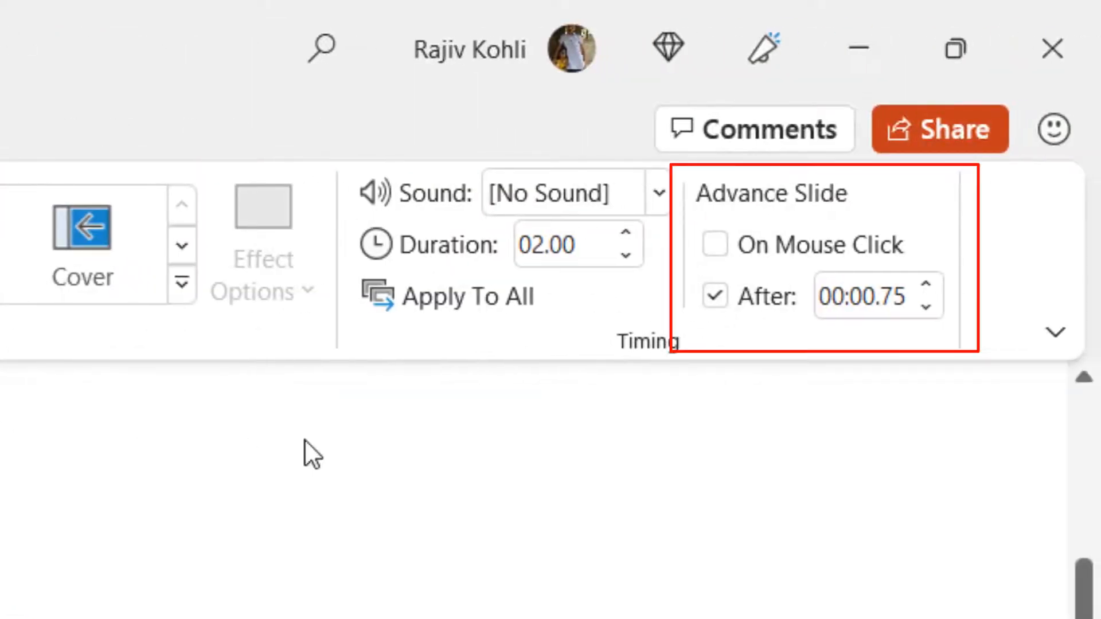
left_click(863, 296)
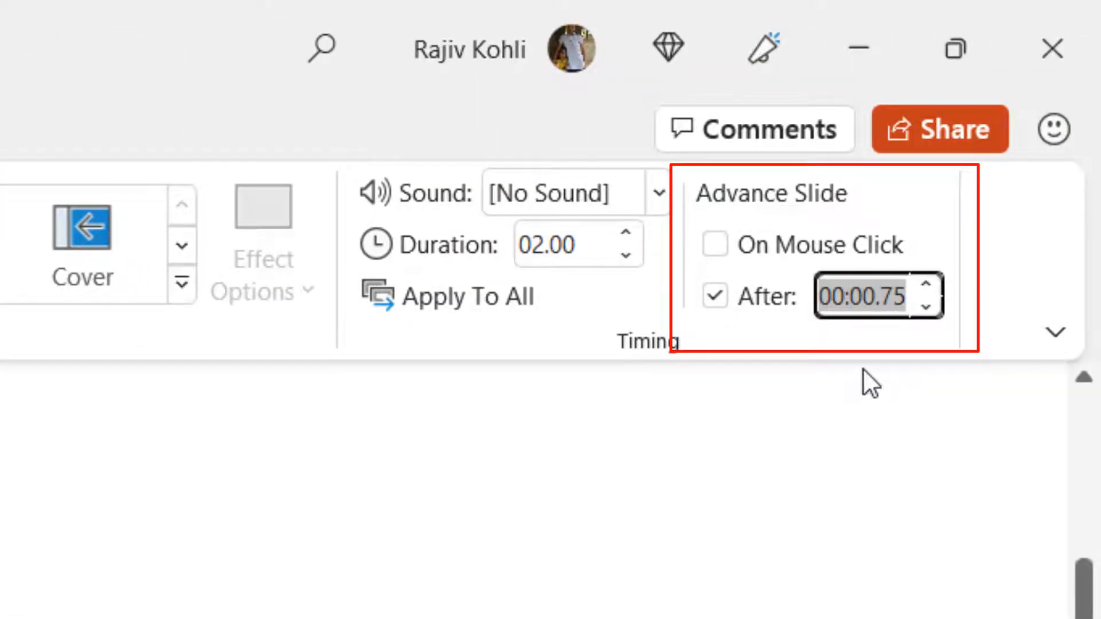
type("00:05.20")
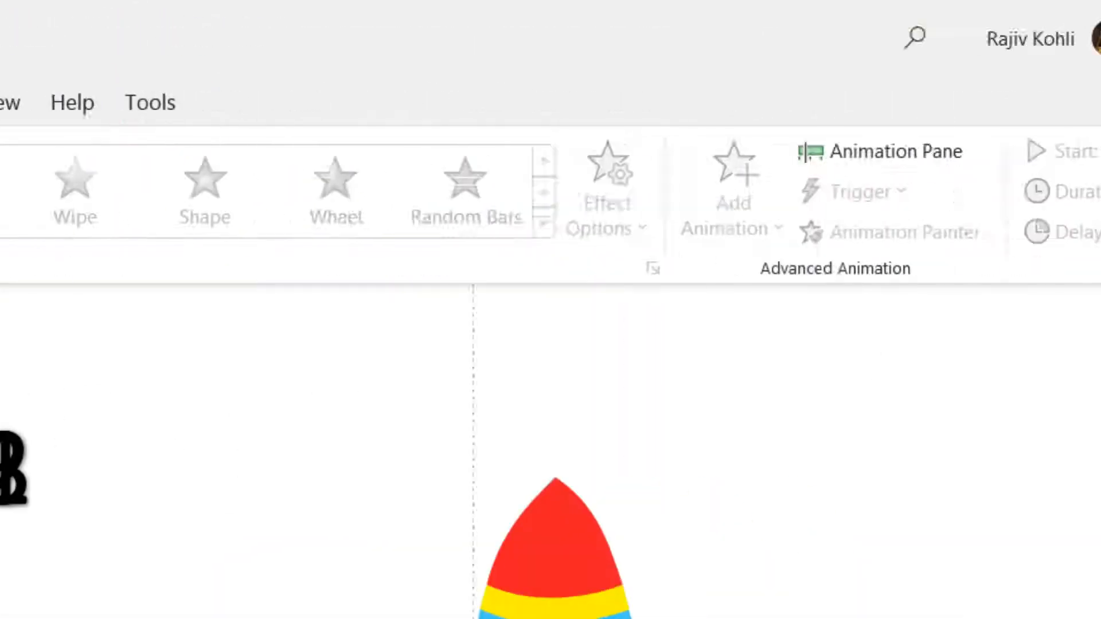
Show the Animation Pane, select countdown number 3 and browse the Add Animation gallery
left_click(746, 83)
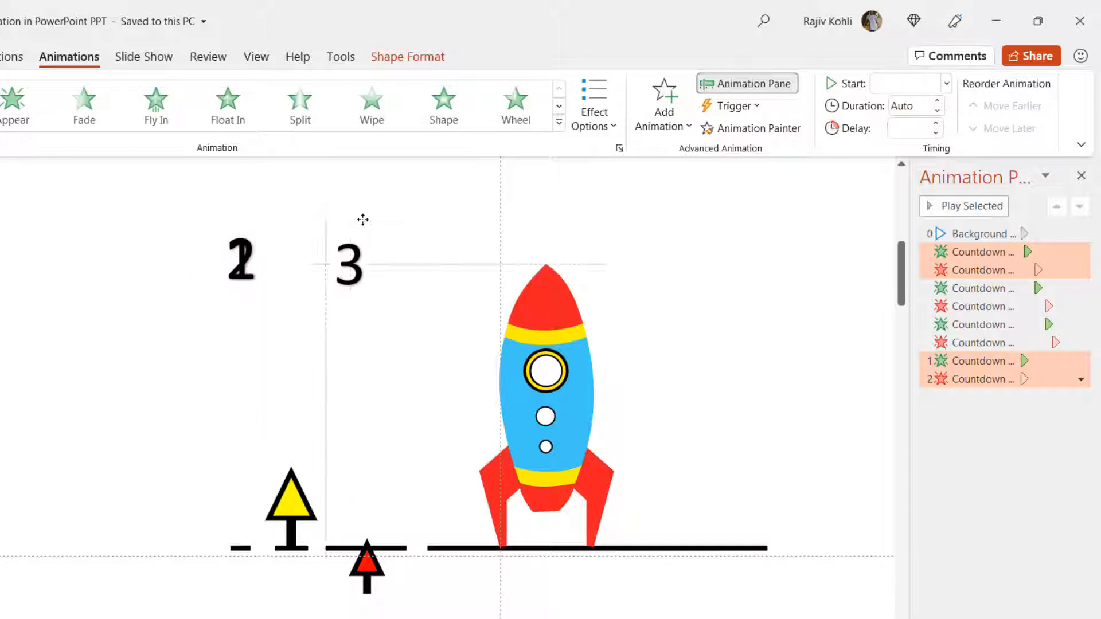
left_click(977, 251)
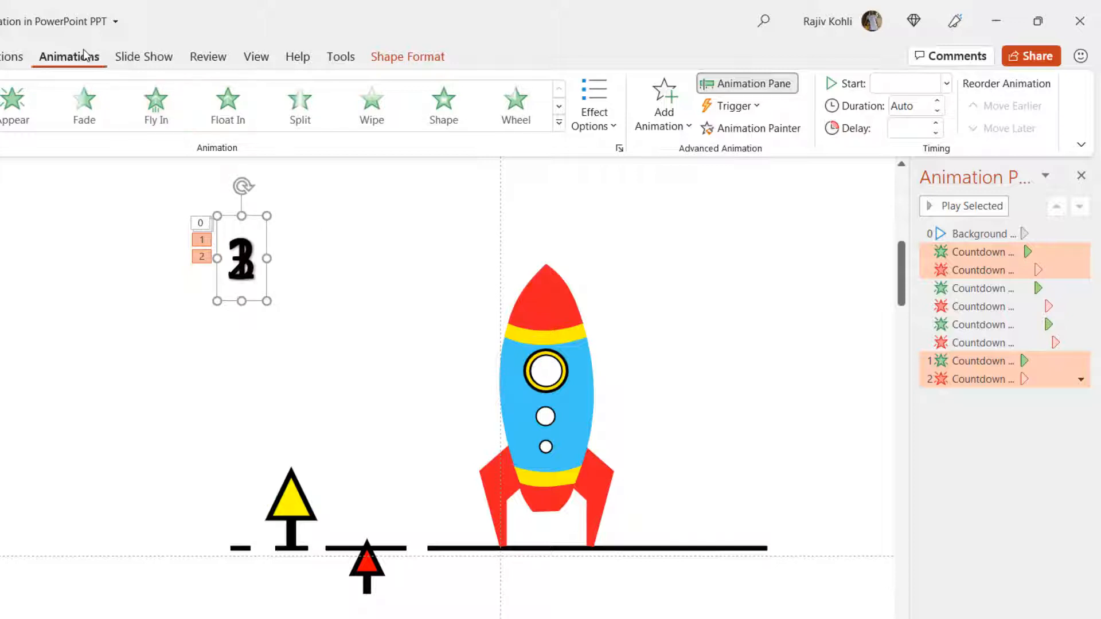
left_click(661, 106)
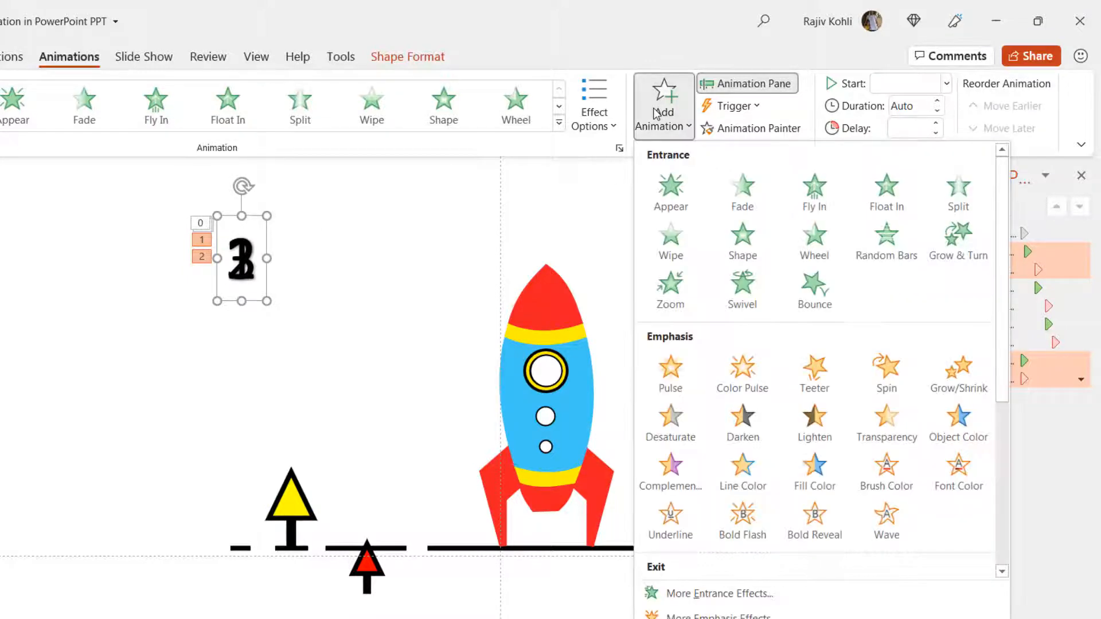
mouse_move(670, 190)
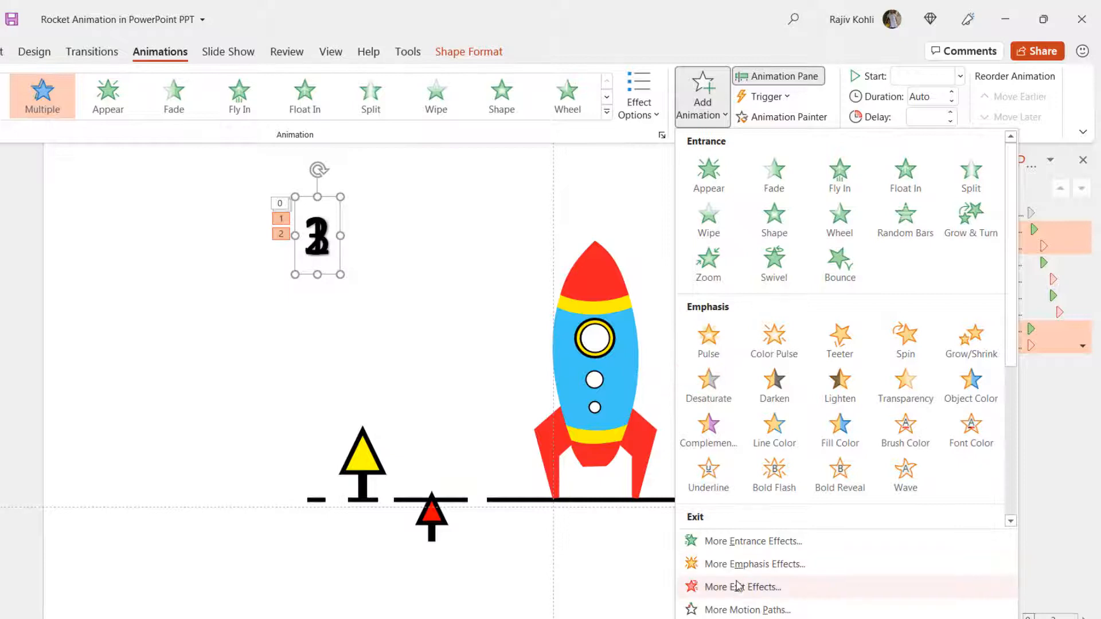
left_click(741, 587)
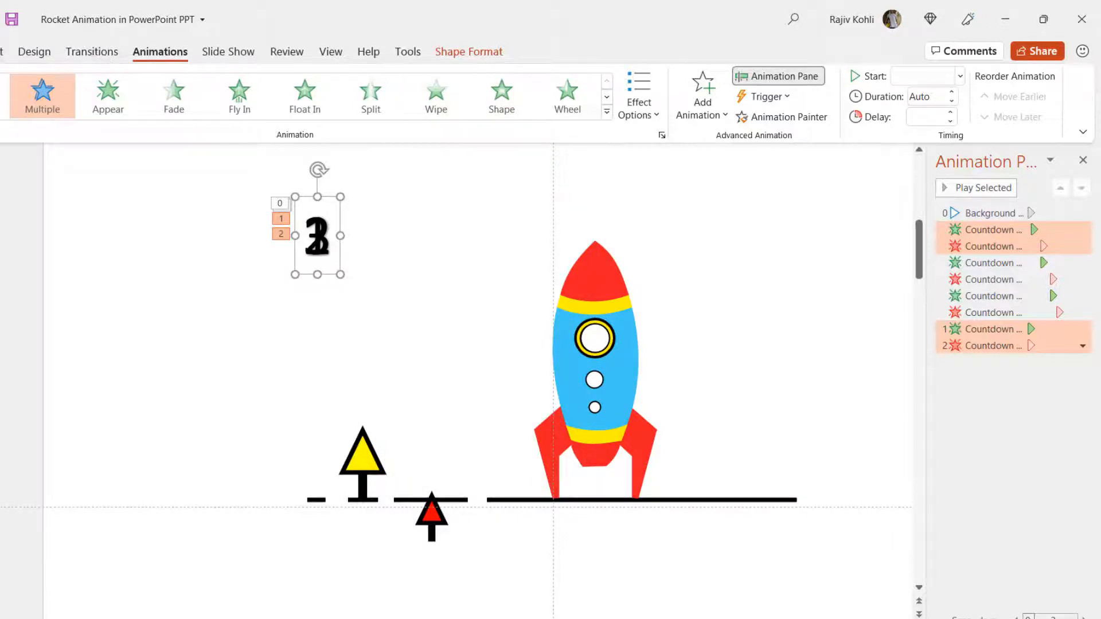
left_click(880, 117)
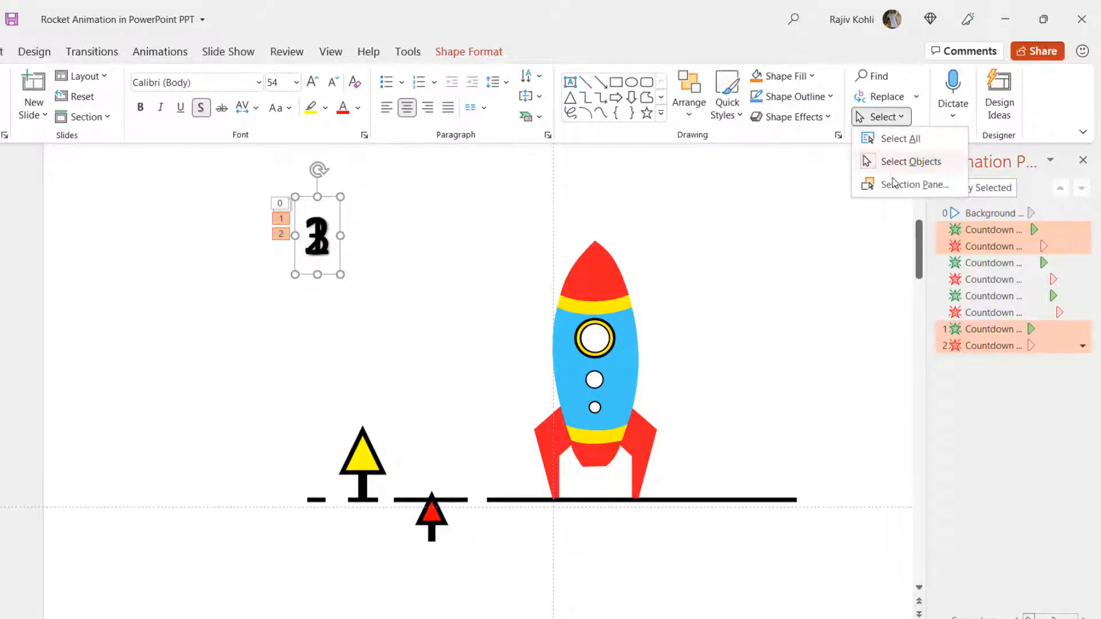
left_click(913, 185)
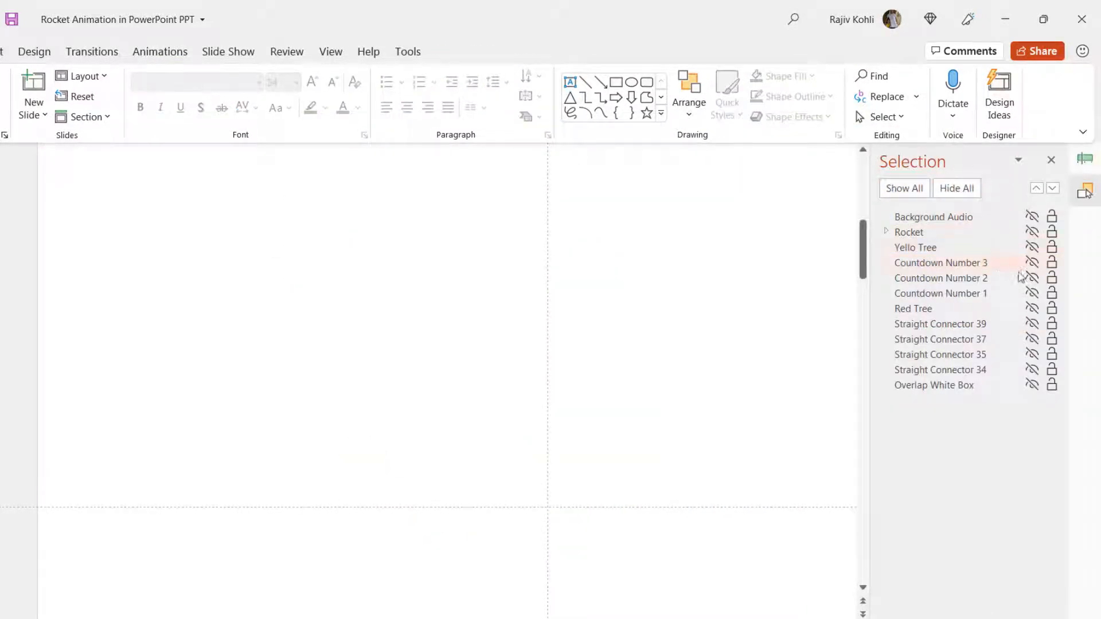
left_click(1031, 263)
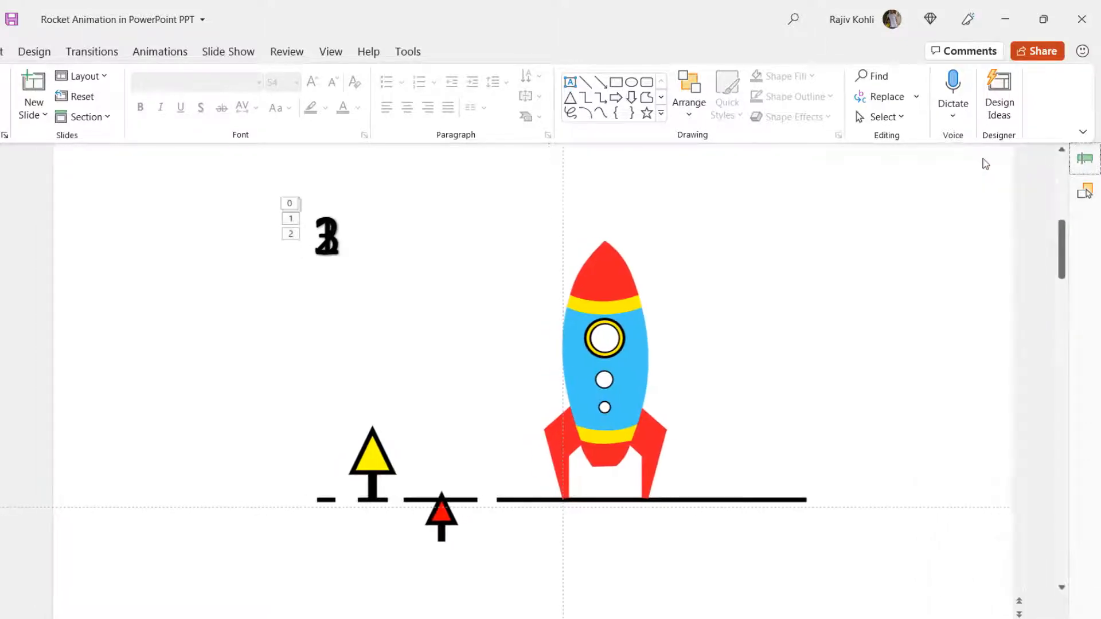
left_click(1084, 158)
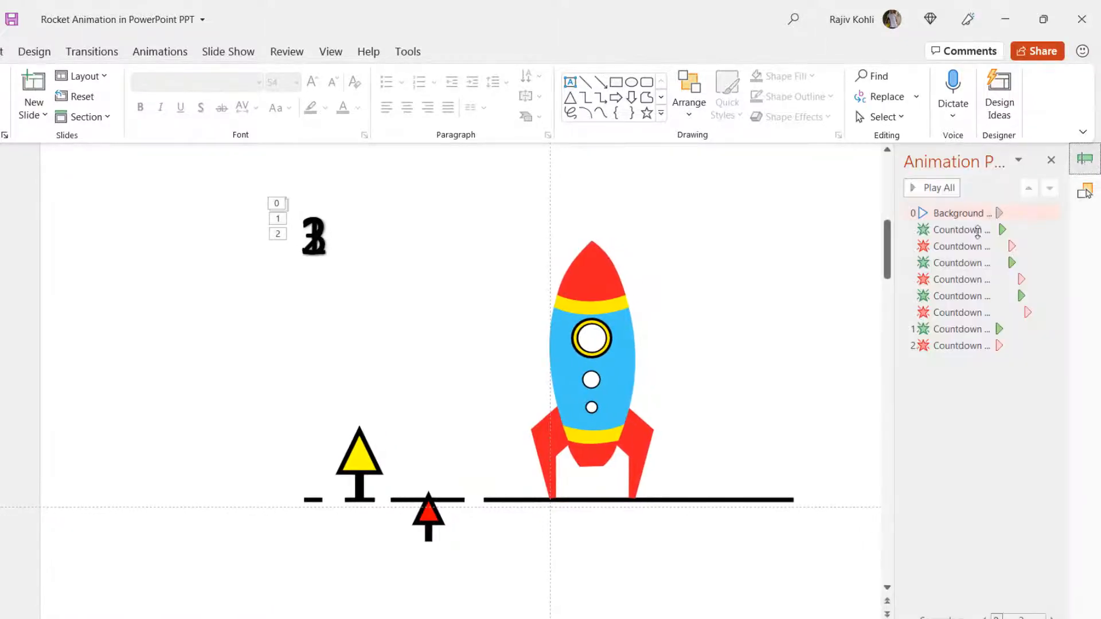
left_click(956, 229)
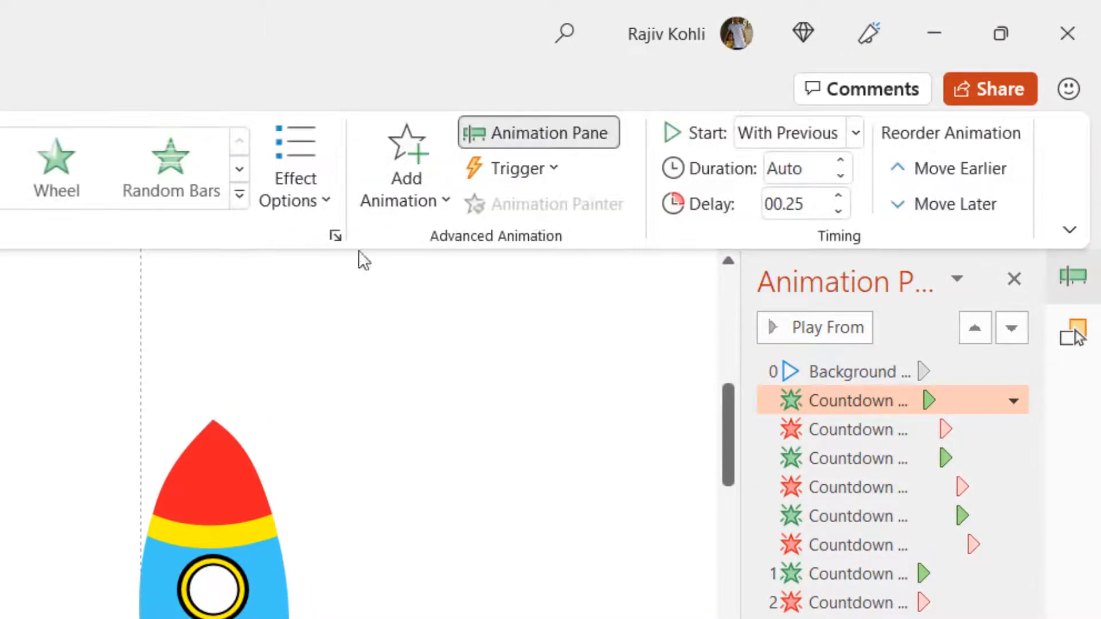
mouse_move(787, 133)
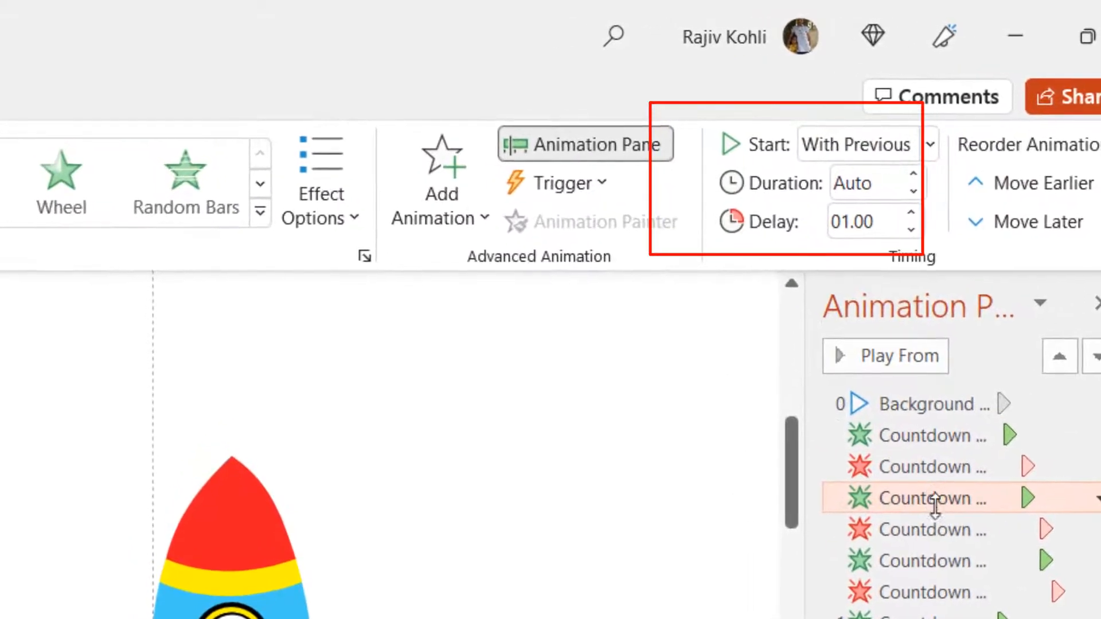
left_click(910, 214)
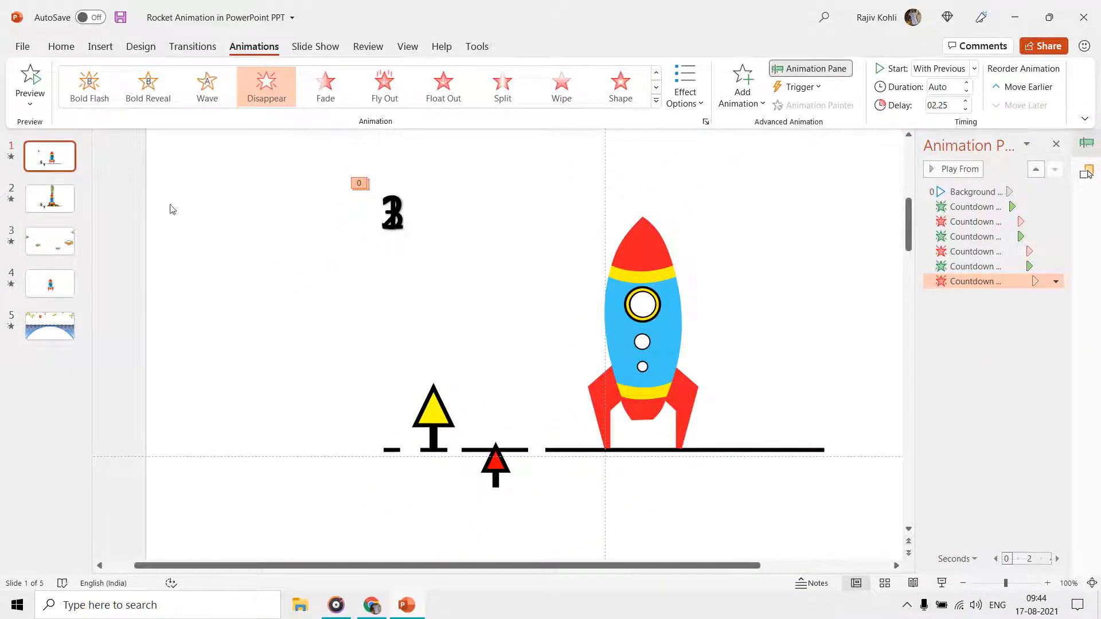
left_click(49, 195)
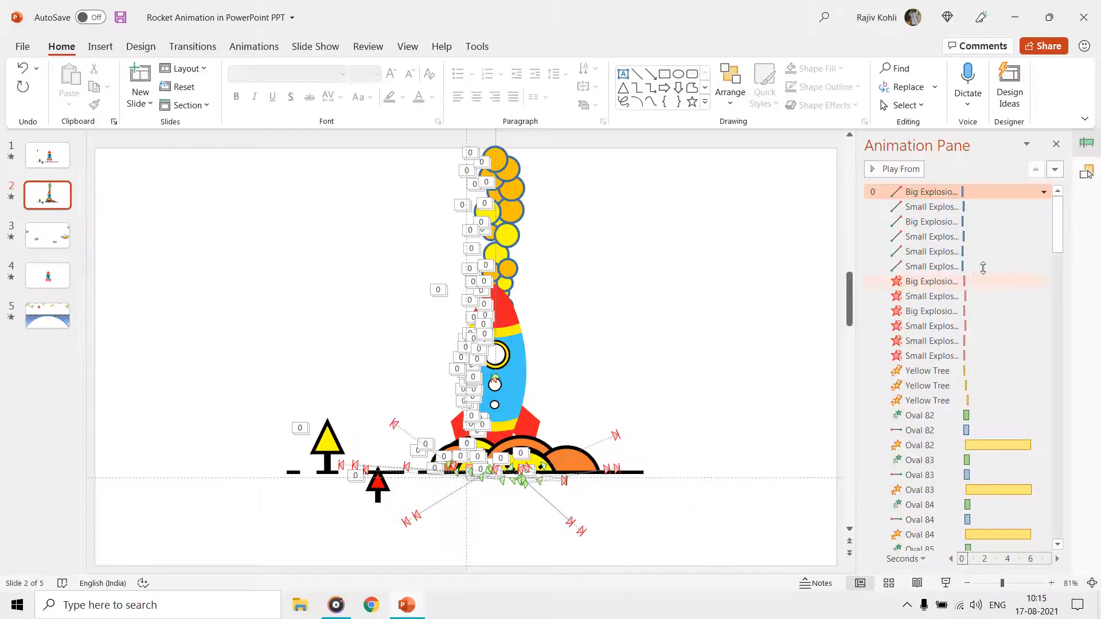
scroll("down", 3)
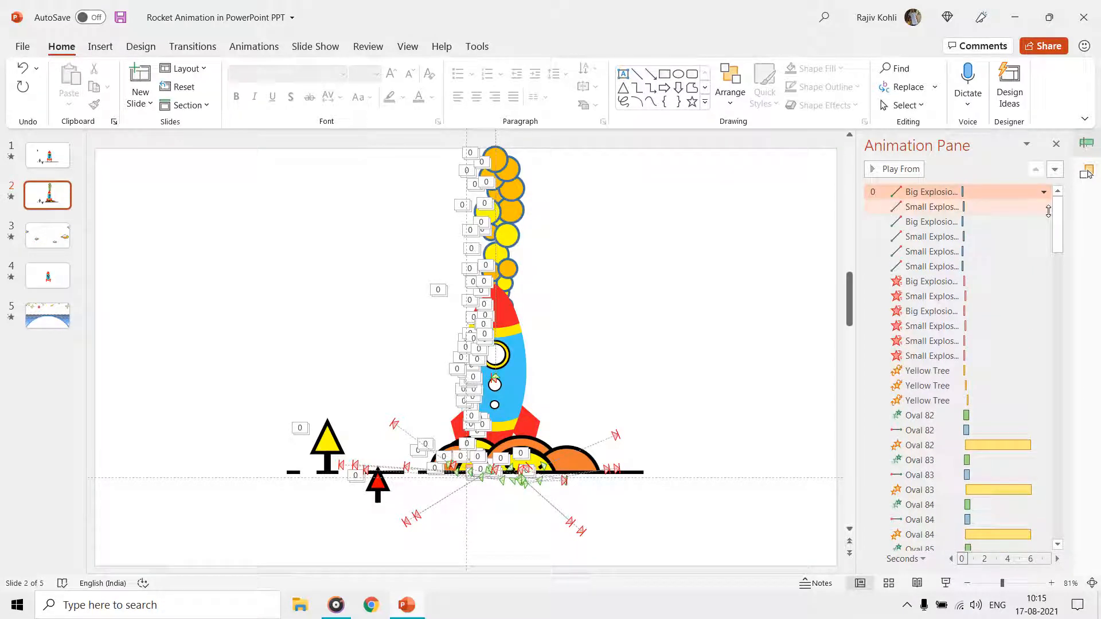
mouse_move(931, 222)
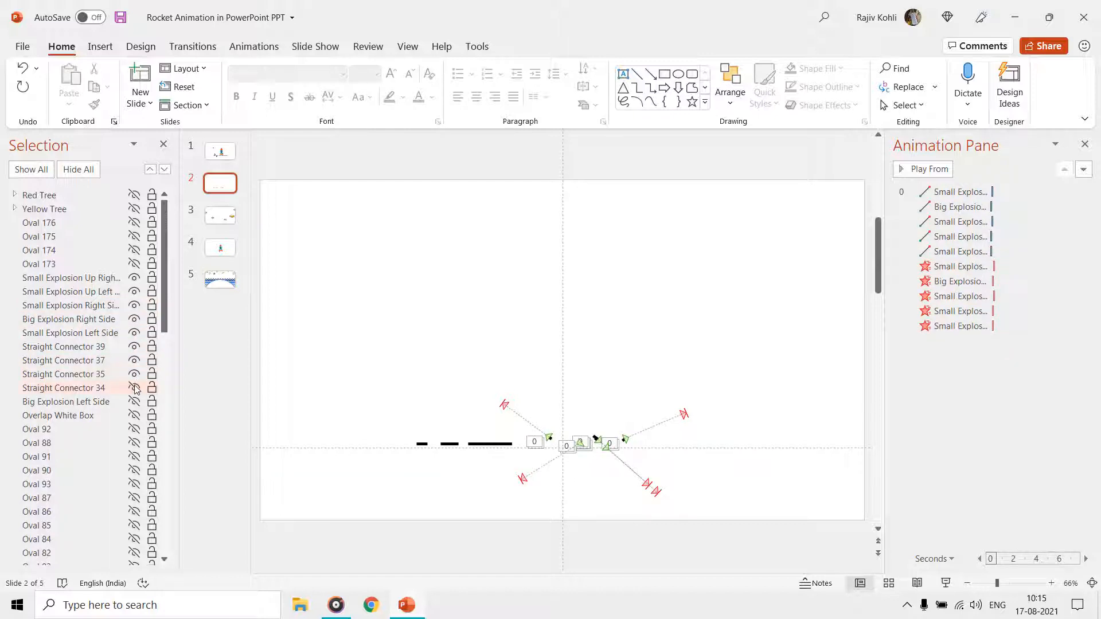
left_click(956, 192)
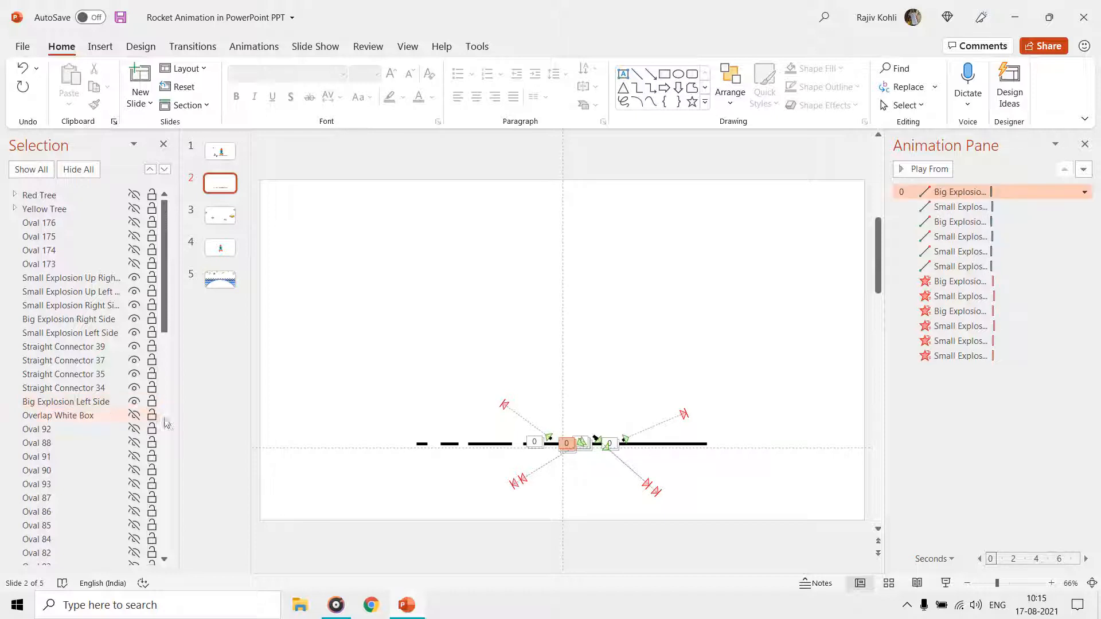
left_click(956, 281)
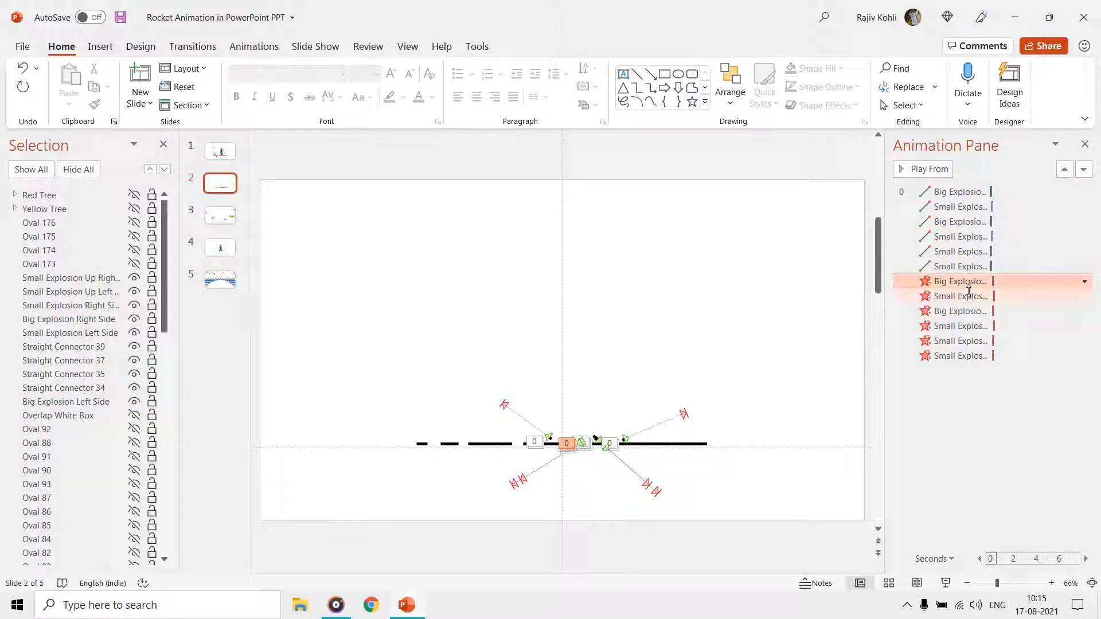
left_click(254, 46)
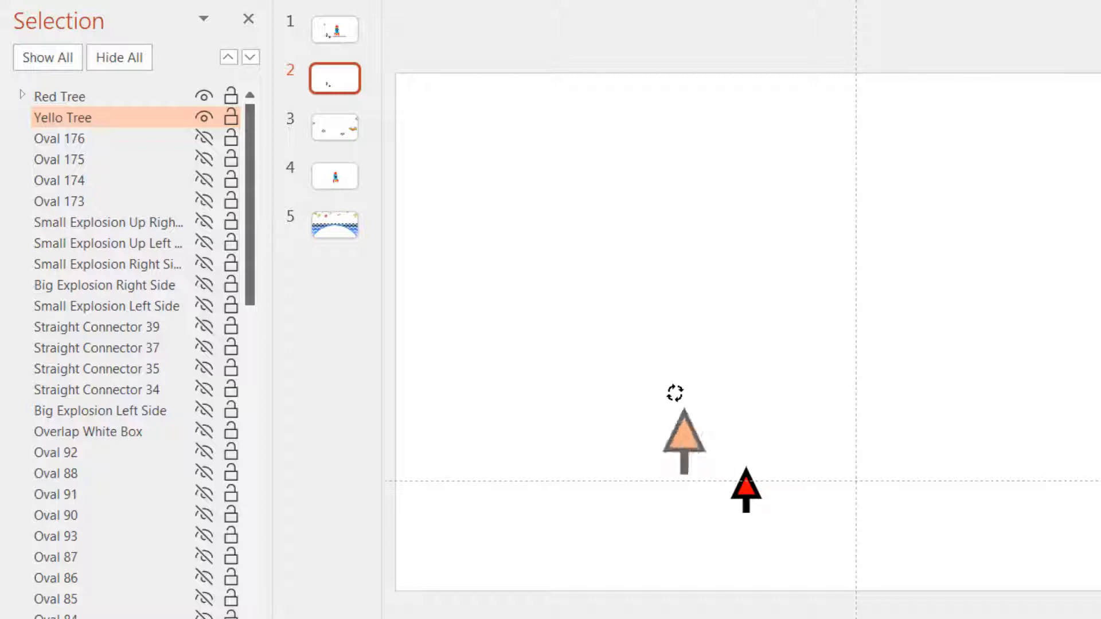
Select the Yello Tree shape in the Selection pane to reveal it on slide 2
left_click(60, 97)
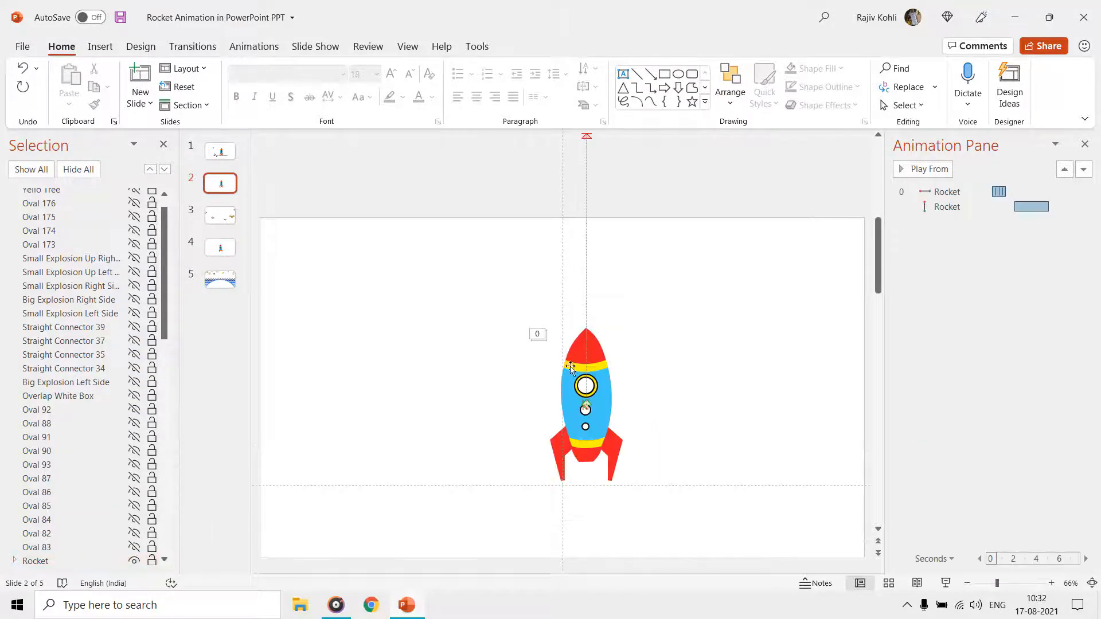
left_click(949, 192)
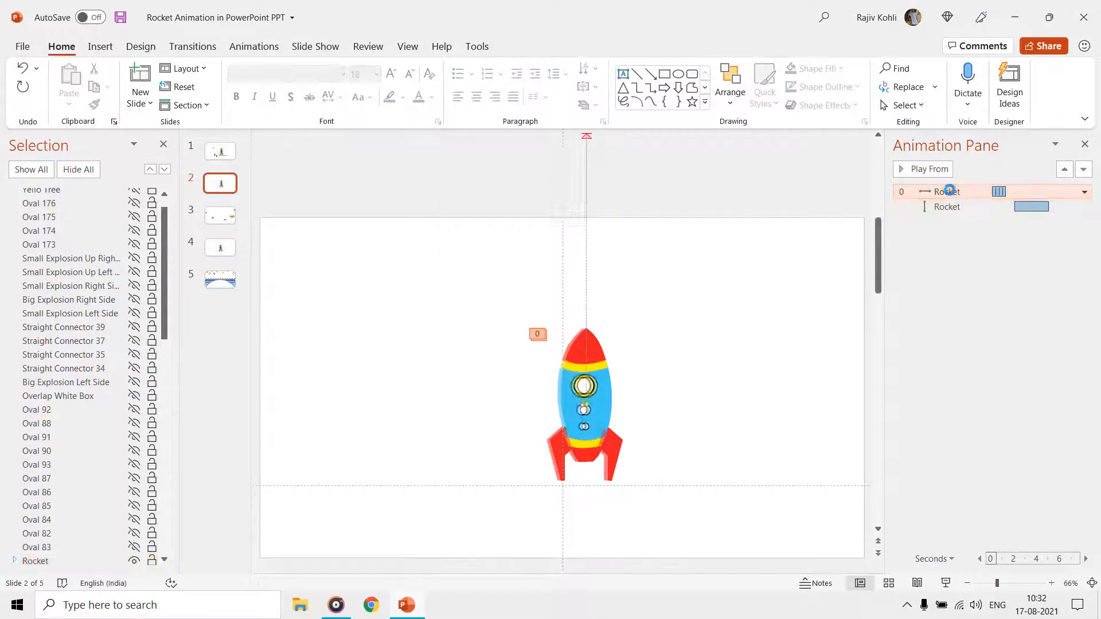
double_click(949, 192)
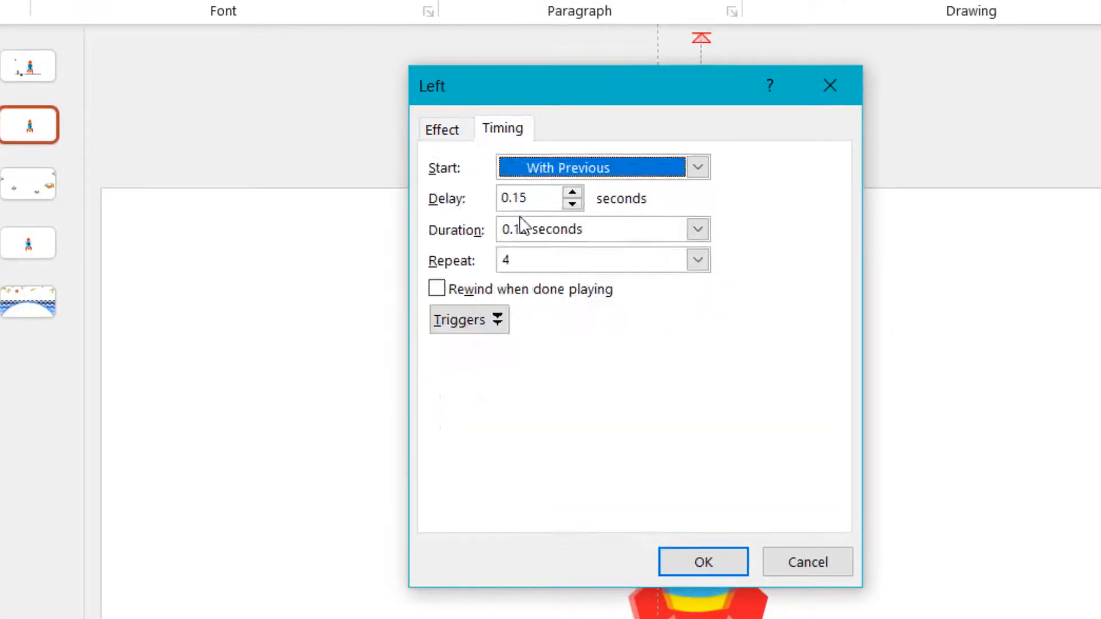
left_click(530, 198)
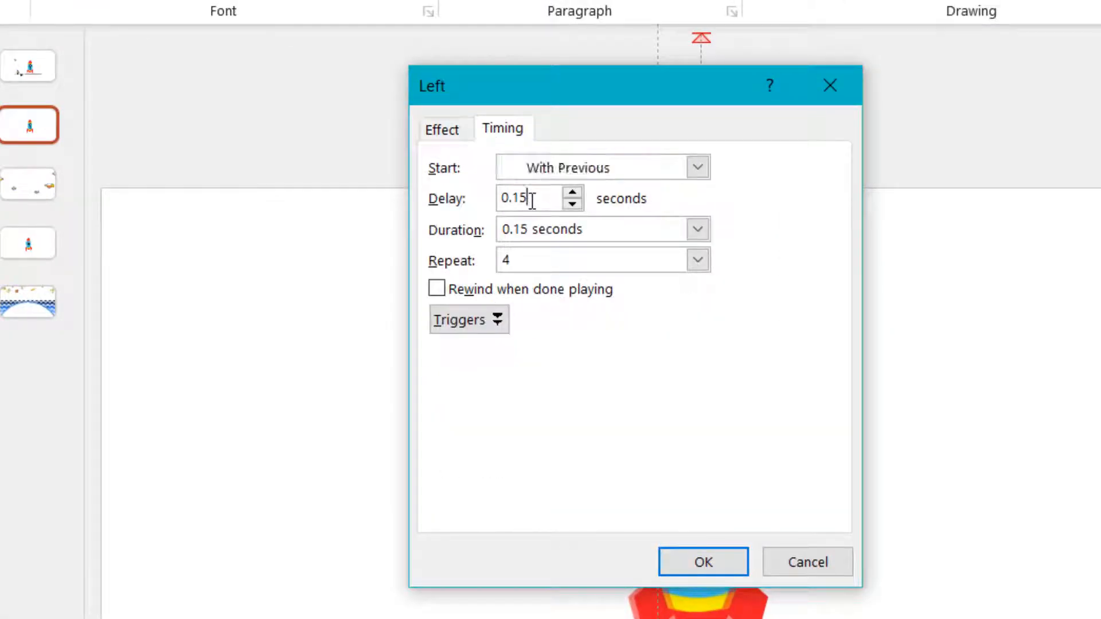
left_click(582, 229)
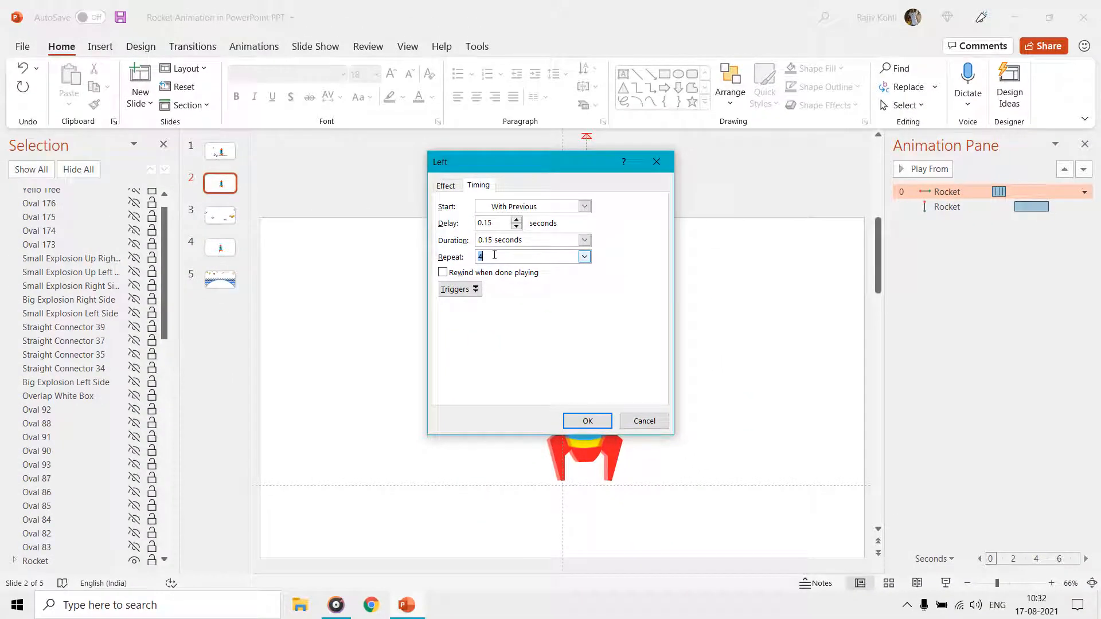
left_click(586, 421)
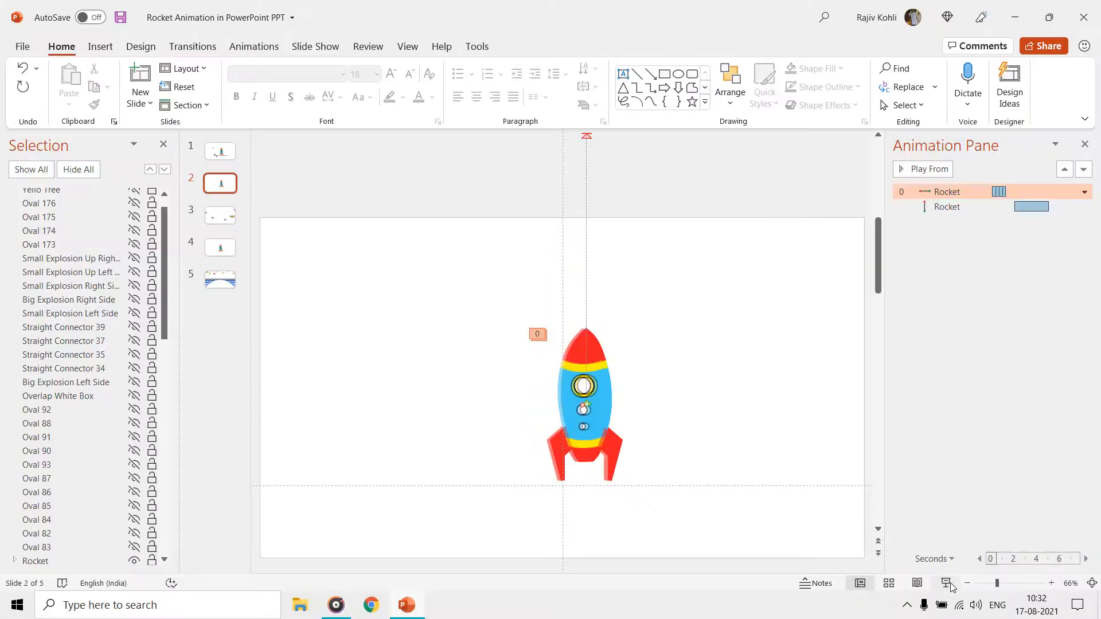
mouse_move(947, 583)
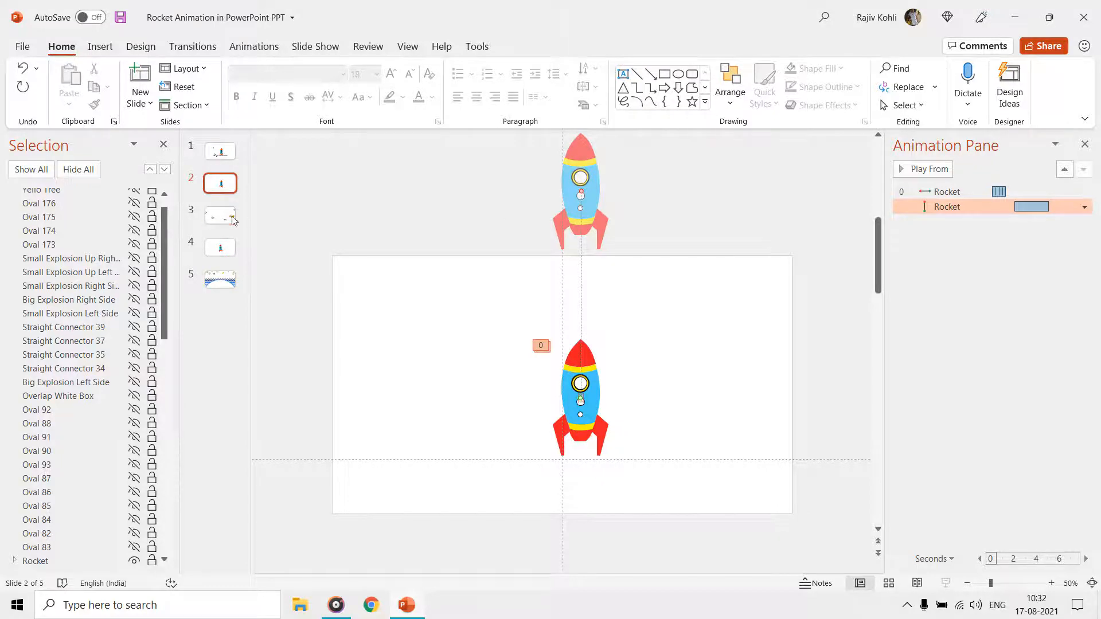
Go to slide 3 and preview the Group 60, Group 48 and Group 42 cloud motions
left_click(220, 215)
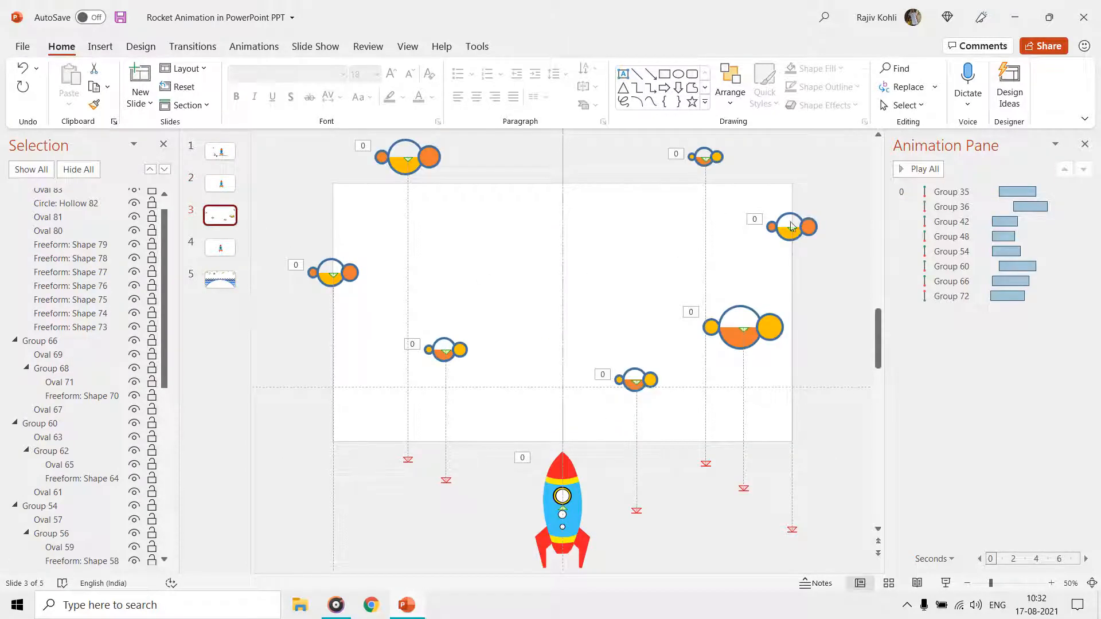
left_click(790, 227)
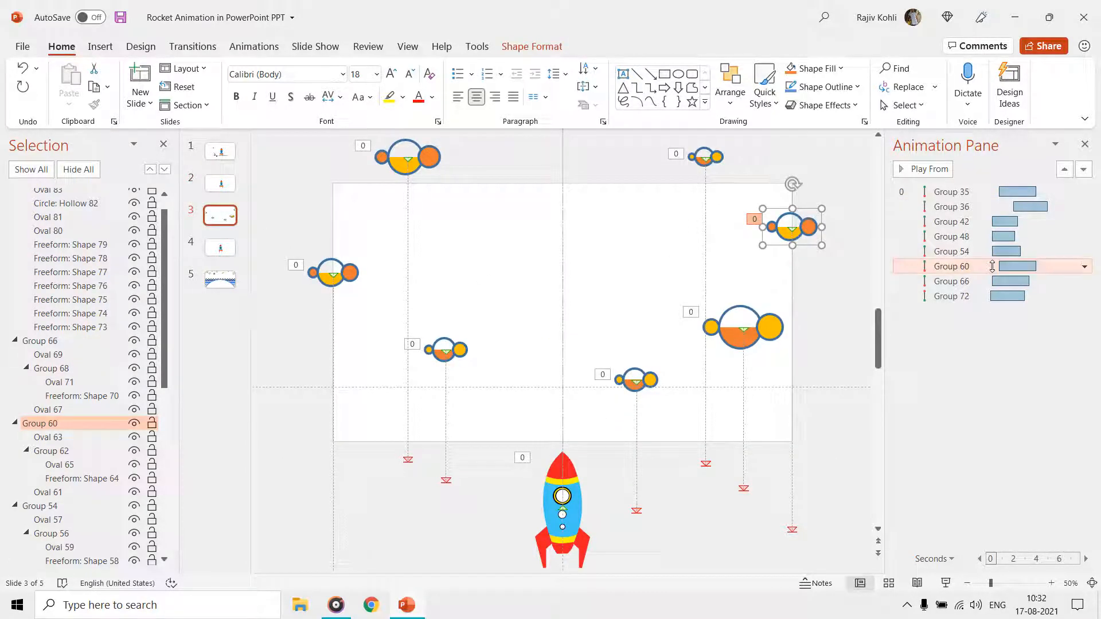
left_click(951, 281)
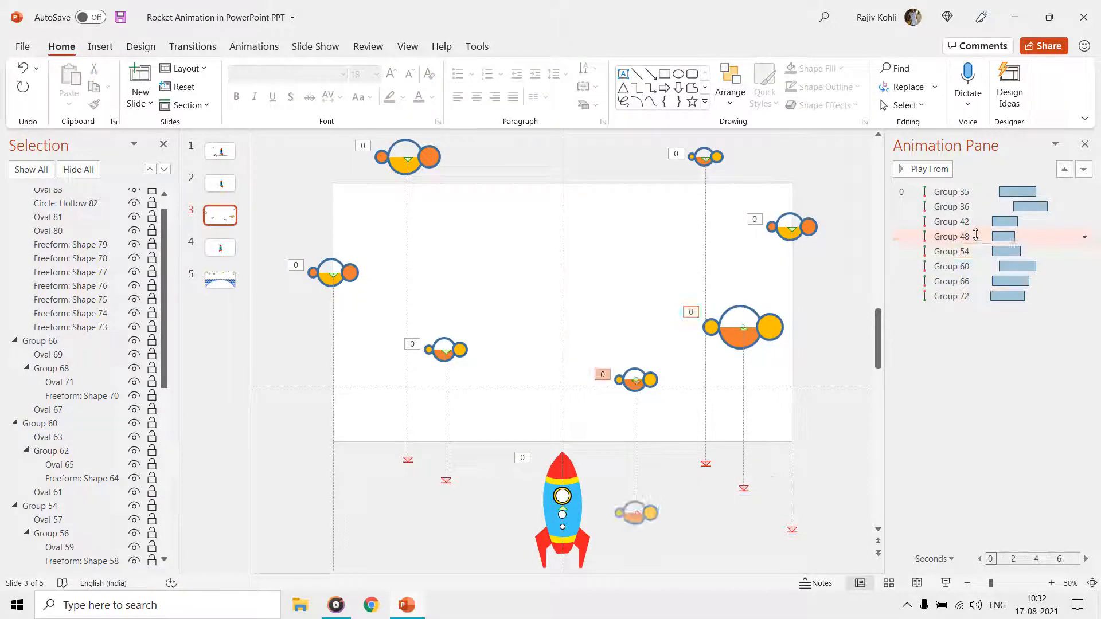
left_click(951, 222)
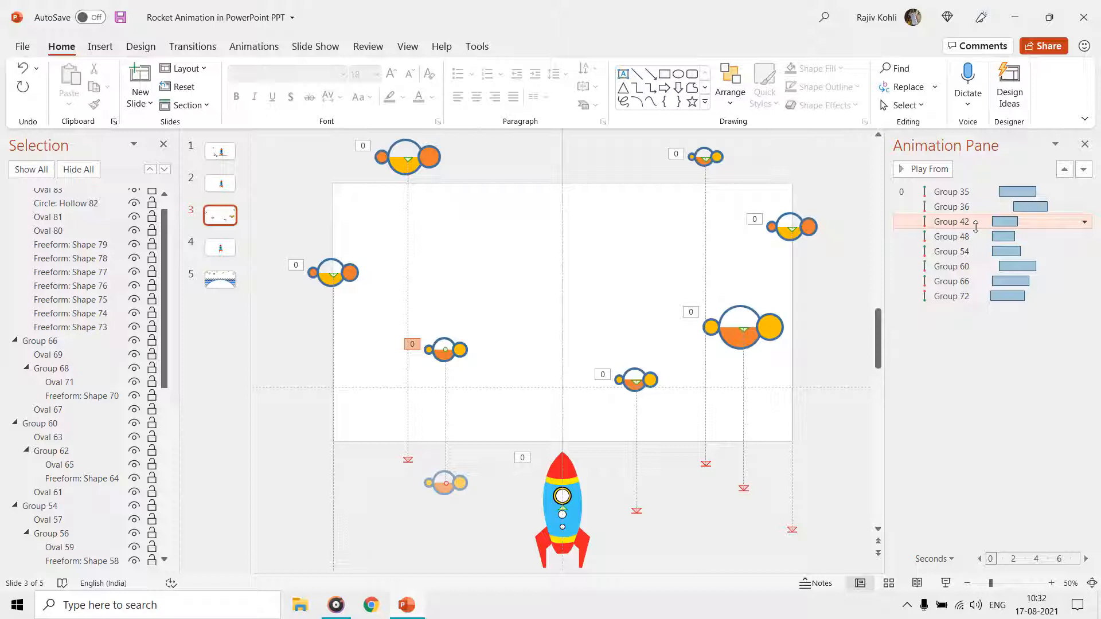
left_click(220, 248)
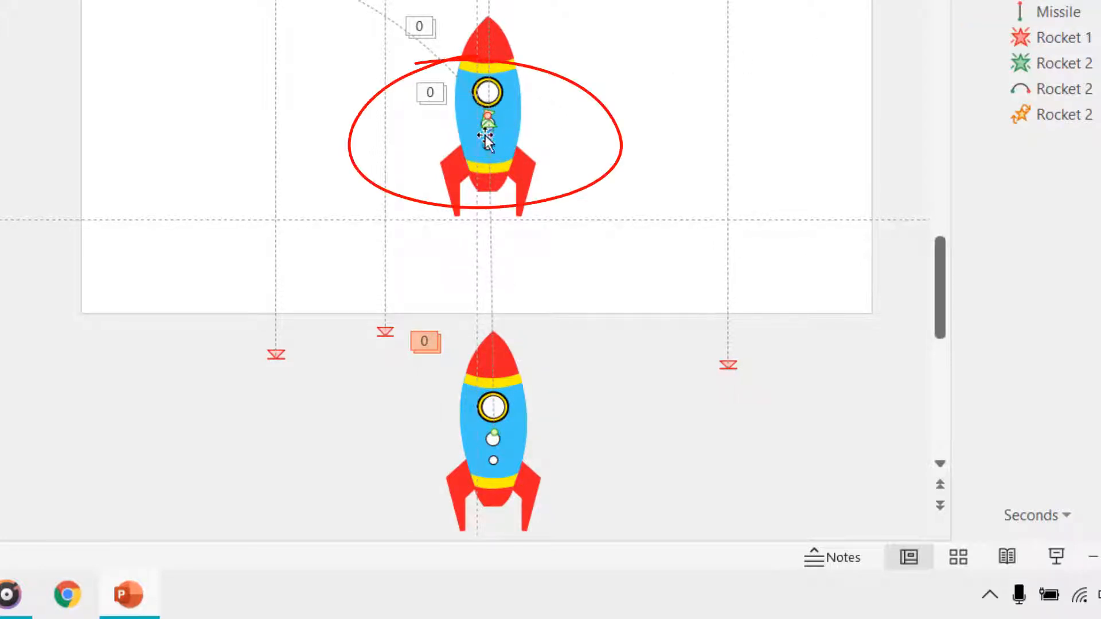
Select the upper rocket on slide 4, then the Missile entry's animations in the pane
left_click(493, 436)
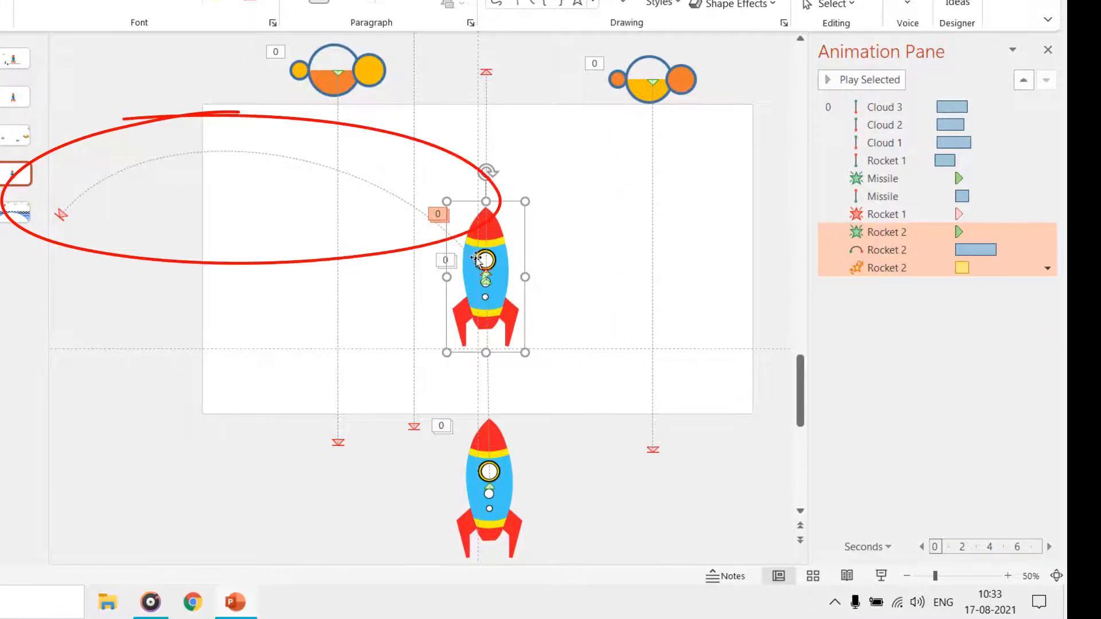
mouse_move(70, 207)
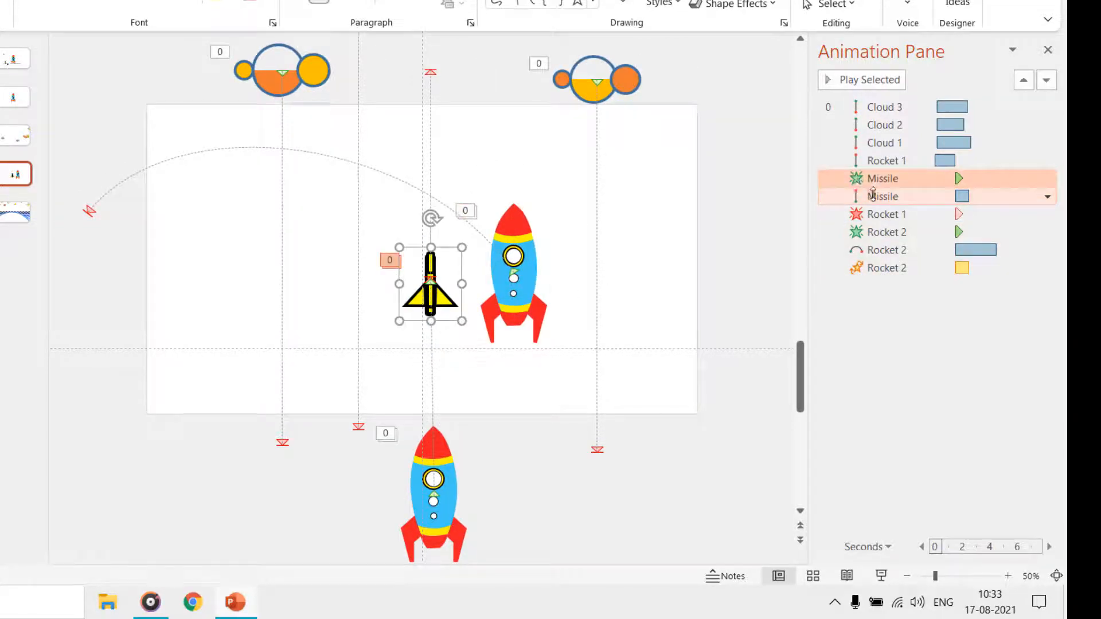
left_click(884, 196)
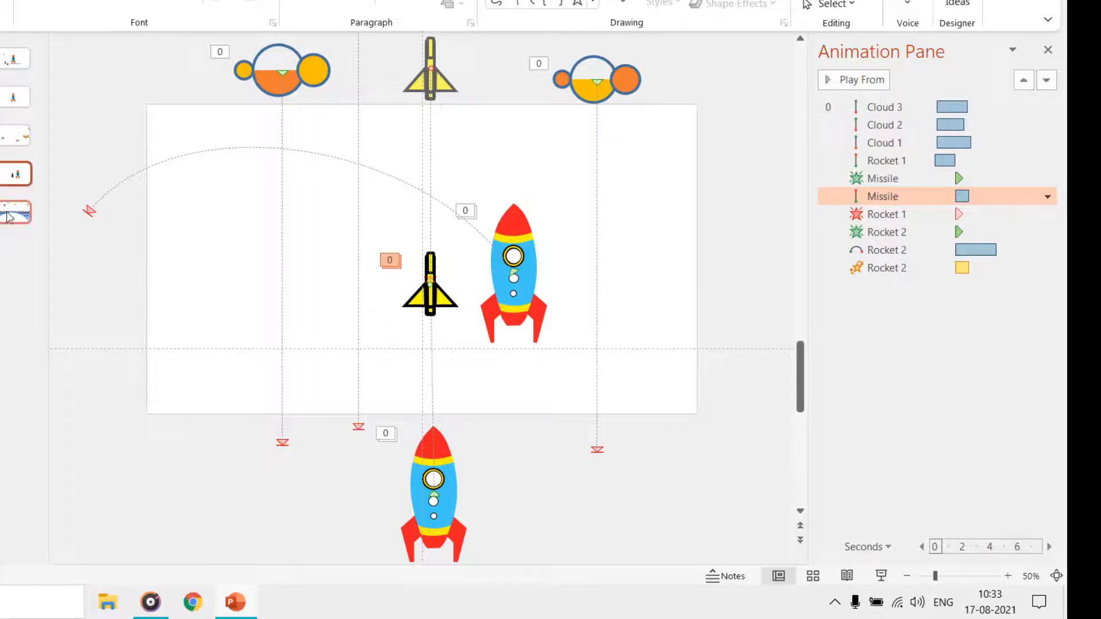
Go to slide 5's shuttle scene and select the Firament spin animation
left_click(15, 213)
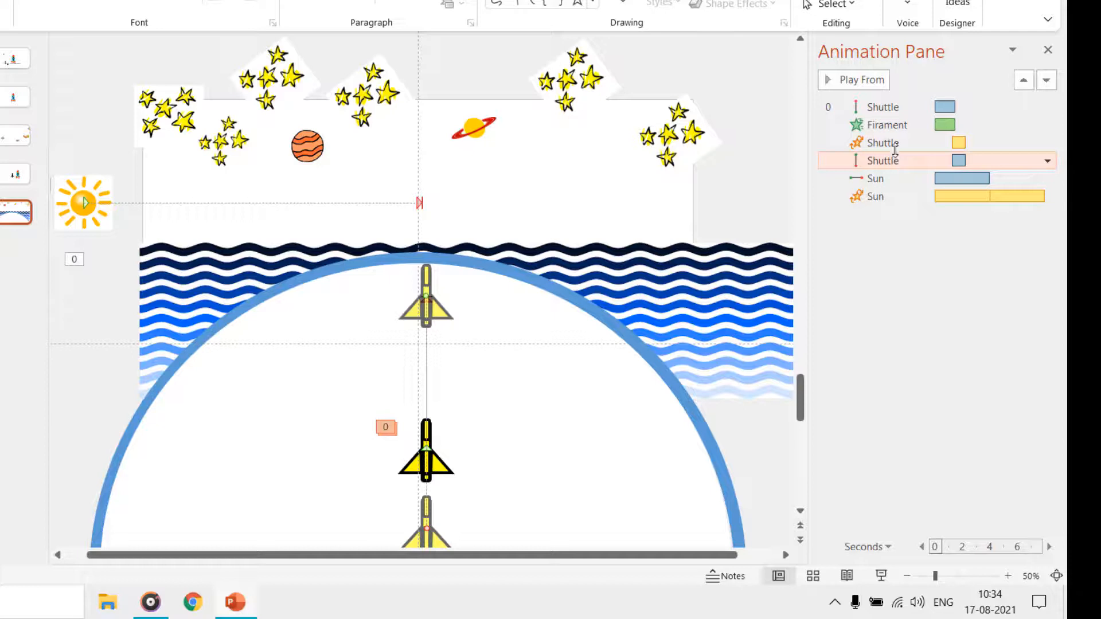
left_click(882, 107)
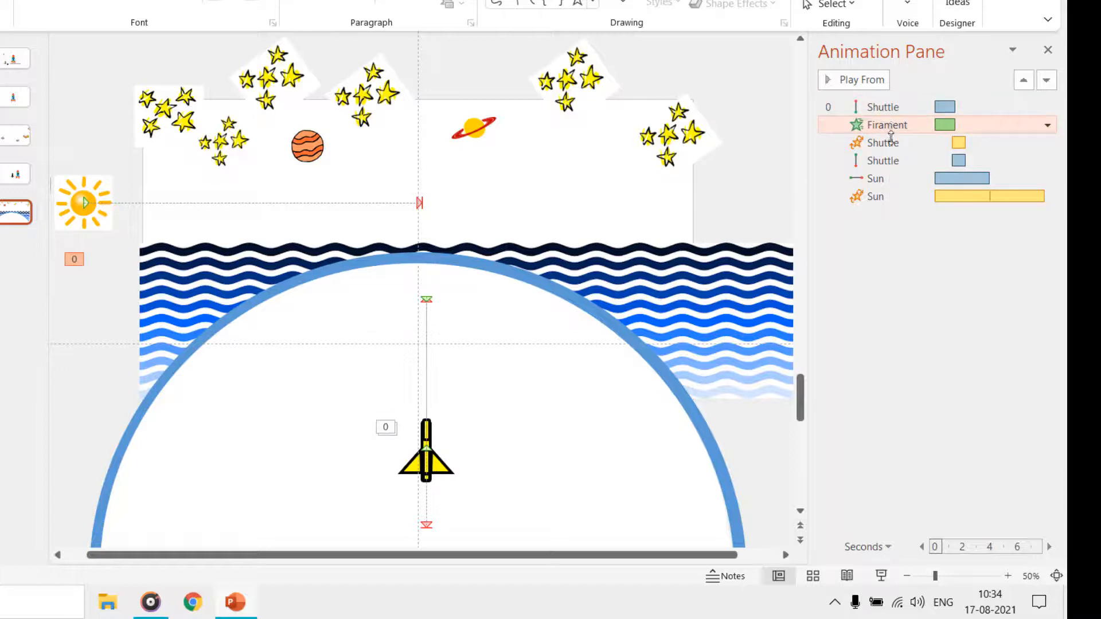
mouse_move(887, 130)
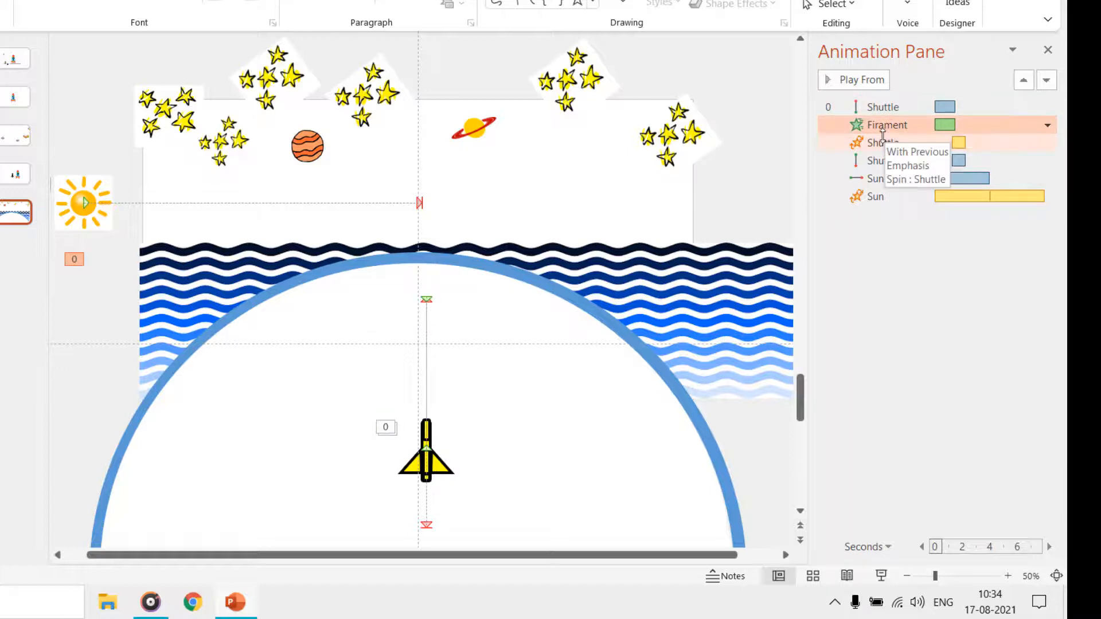